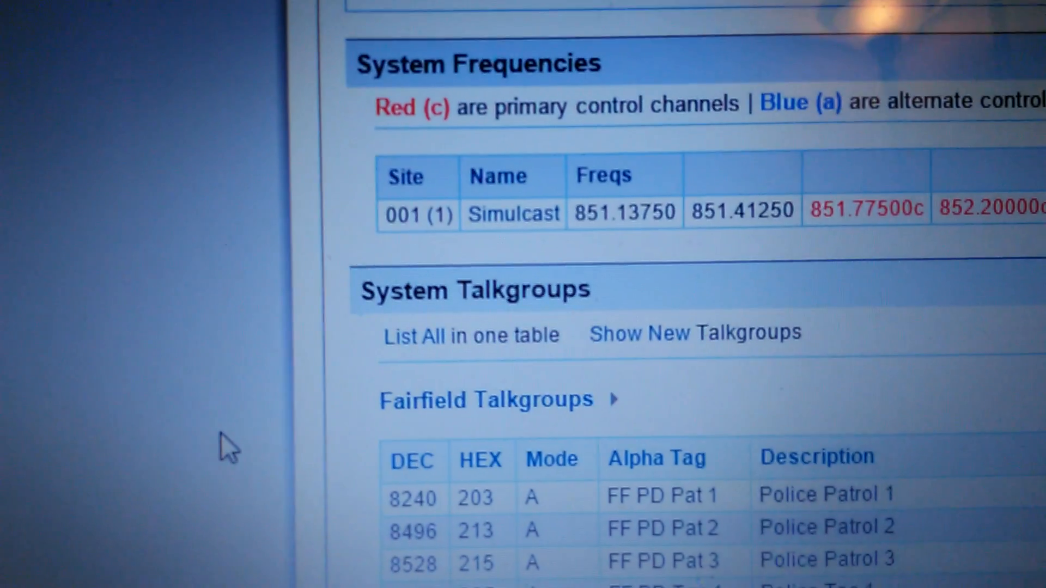
{"action": "scroll", "scroll_direction": "down", "scroll_amount": 3}
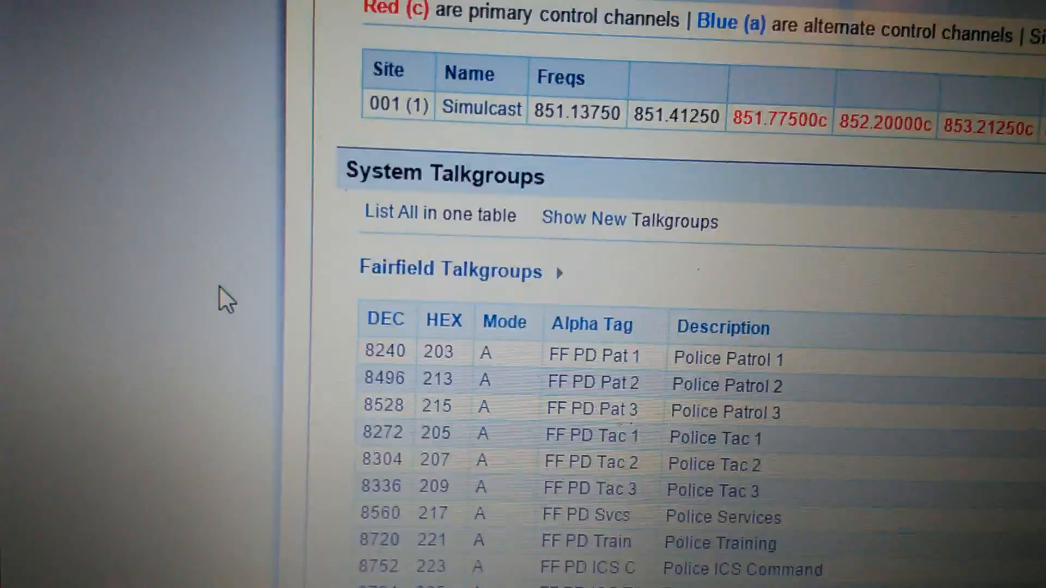
{"action": "scroll", "scroll_direction": "down", "scroll_amount": 3}
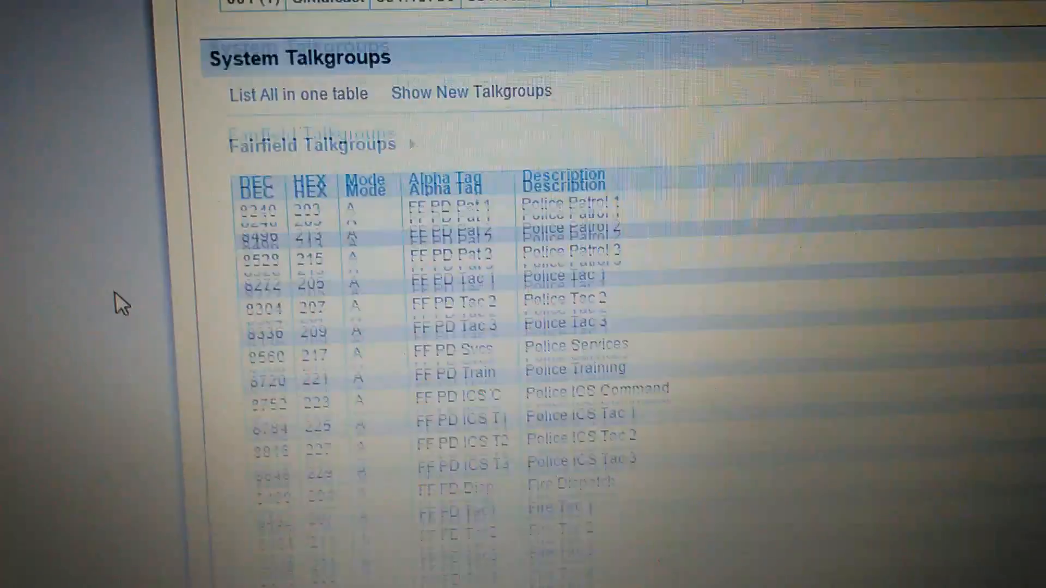
{"action": "scroll", "scroll_direction": "down", "scroll_amount": 3}
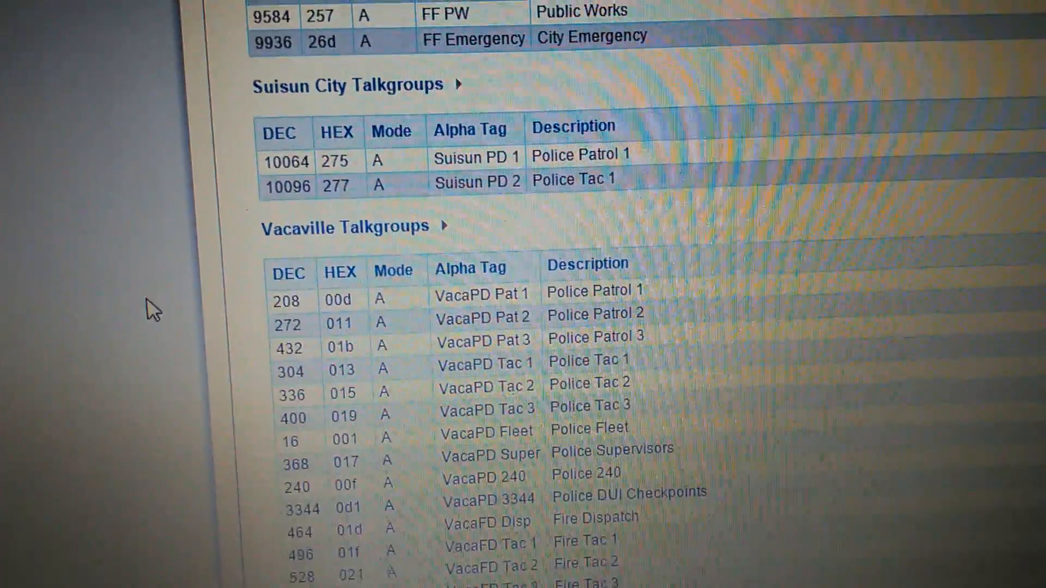
{"action": "scroll", "scroll_direction": "down", "scroll_amount": 3}
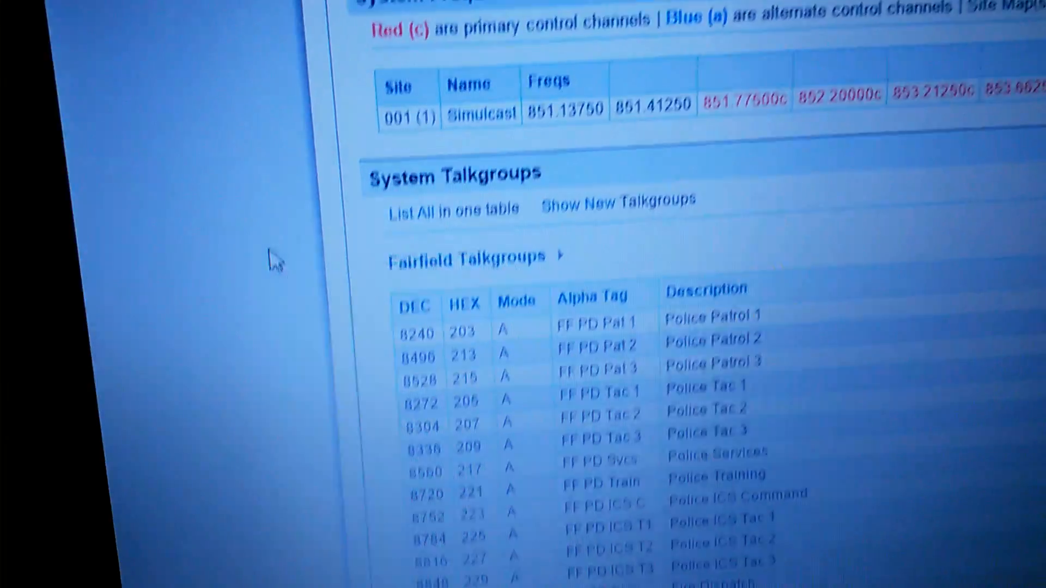
{"action": "scroll", "scroll_direction": "down", "scroll_amount": 3}
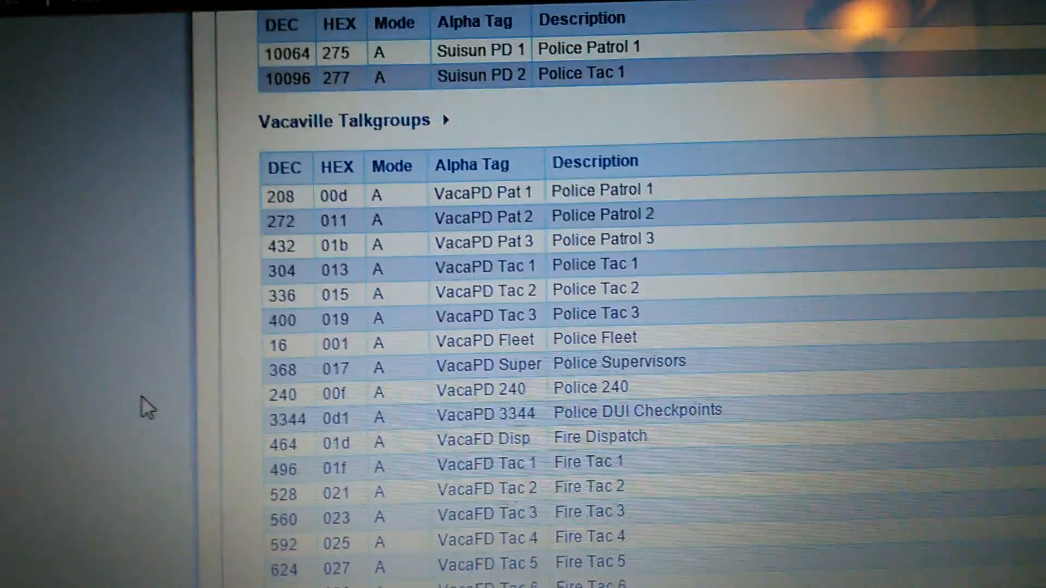
{"action": "scroll", "scroll_direction": "down", "scroll_amount": 3}
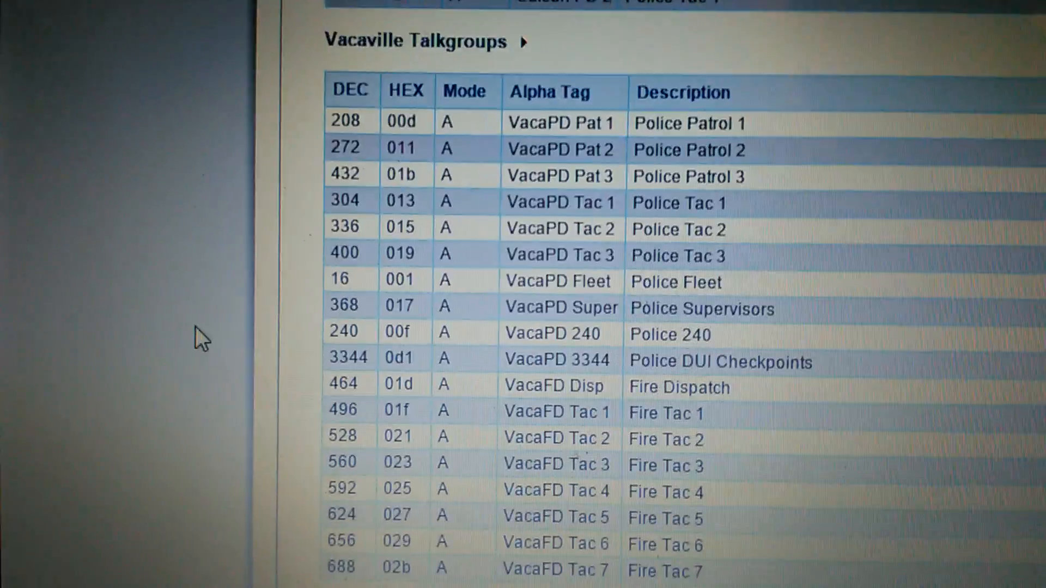
{"action": "scroll", "scroll_direction": "up", "scroll_amount": 3}
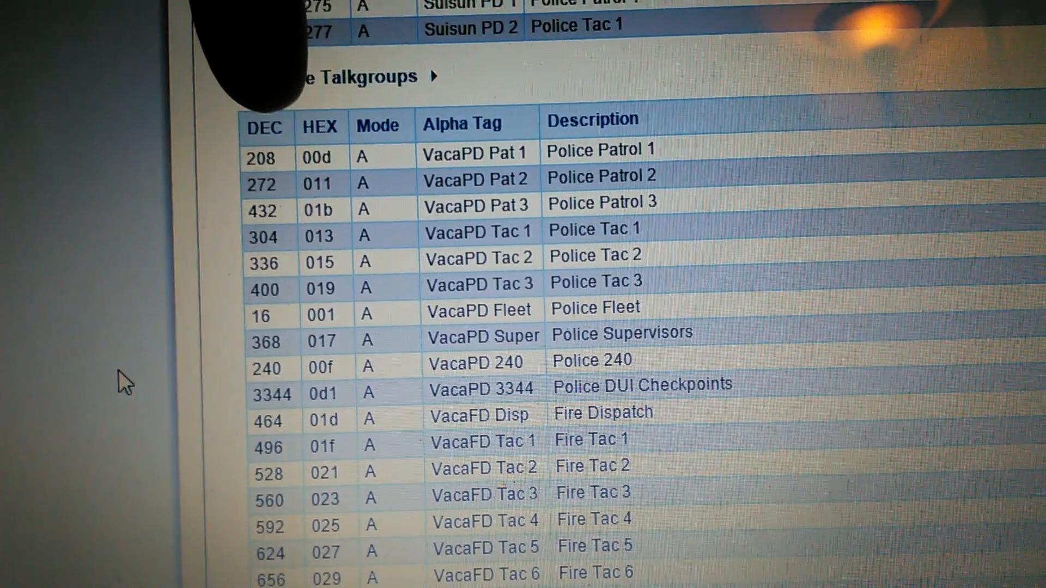
{"action": "scroll", "scroll_direction": "up", "scroll_amount": 3}
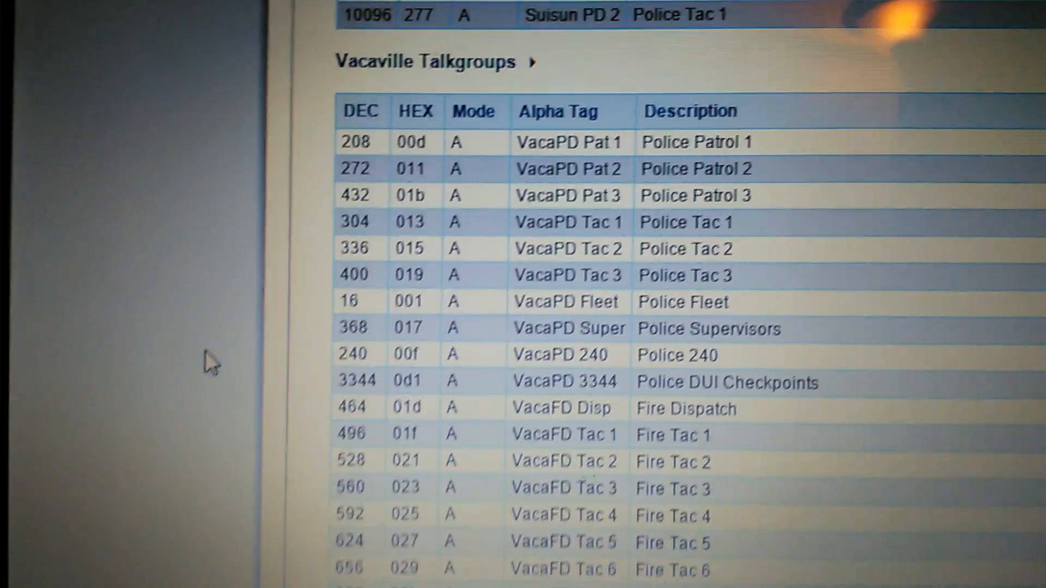
{"action": "scroll", "scroll_direction": "up", "scroll_amount": 3}
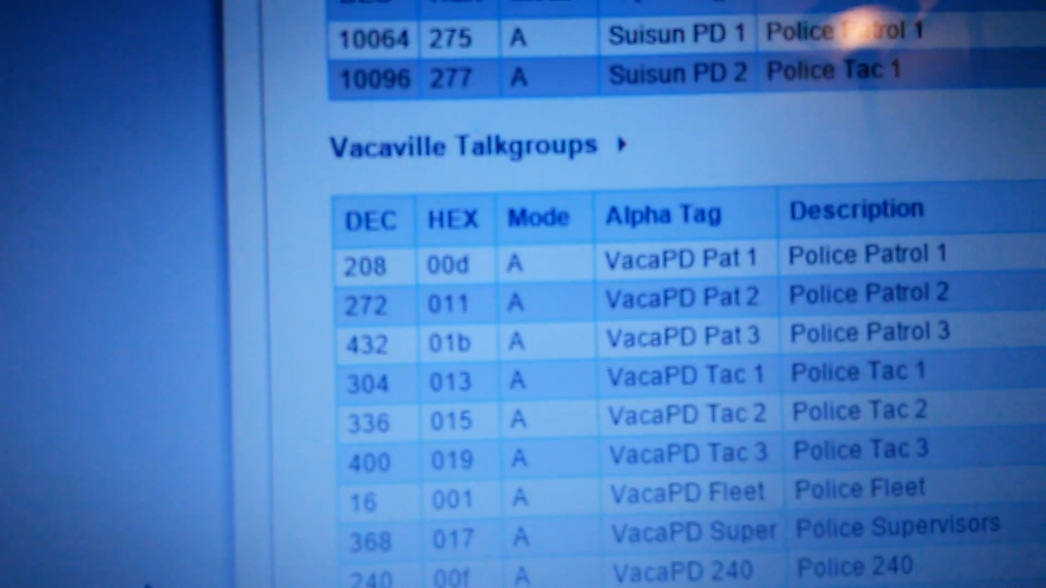
{"action": "scroll", "scroll_direction": "up", "scroll_amount": 3}
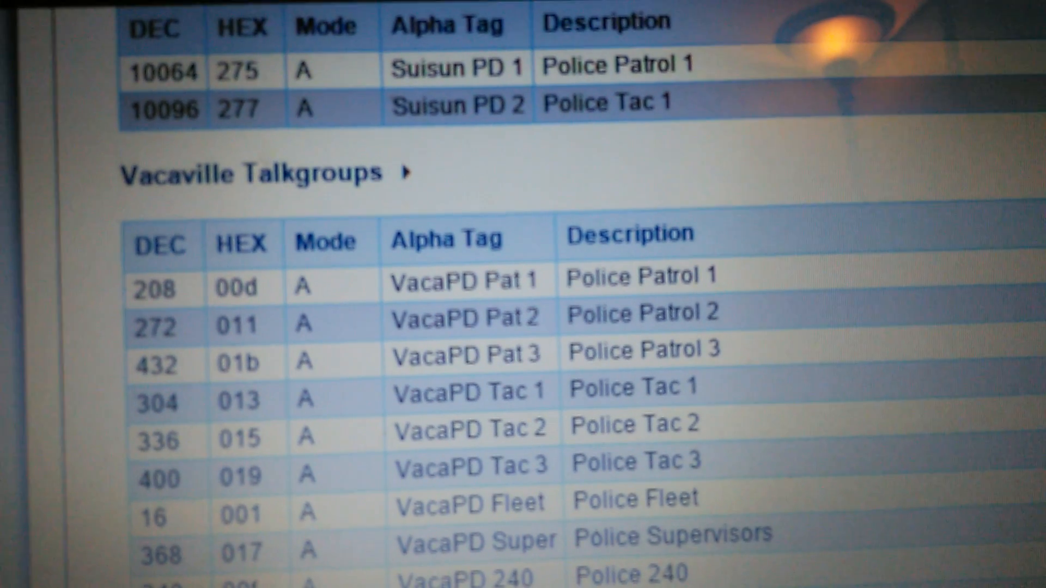
{"action": "scroll", "scroll_direction": "down", "scroll_amount": 3}
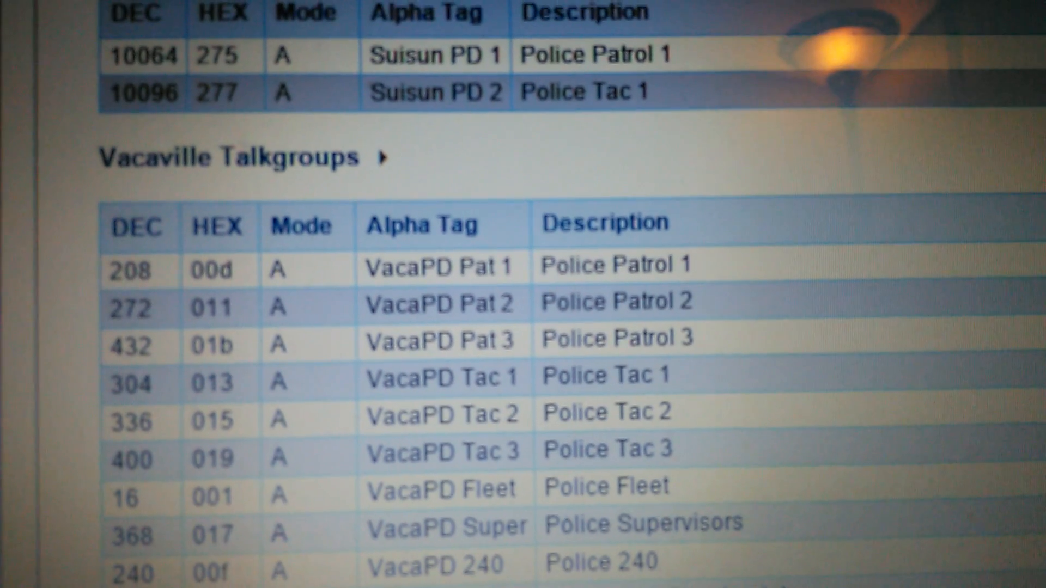
{"action": "scroll", "scroll_direction": "down", "scroll_amount": 3}
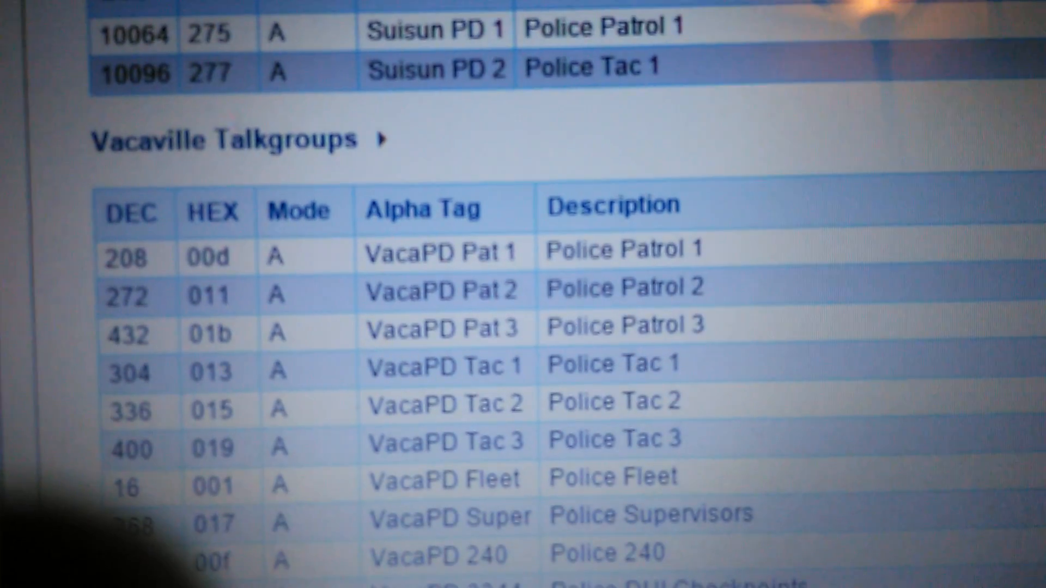
{"action": "scroll", "scroll_direction": "down", "scroll_amount": 3}
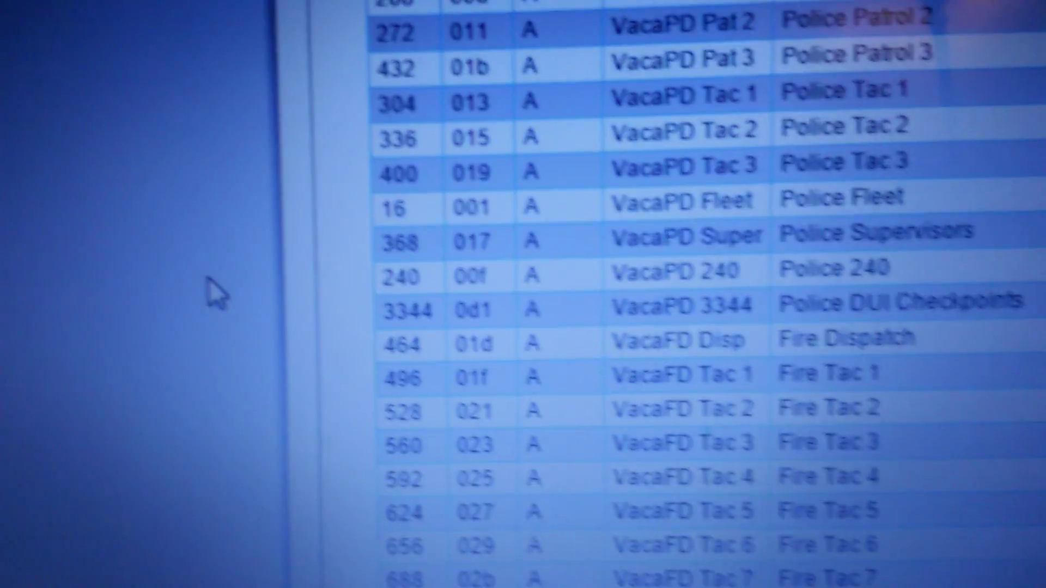
{"action": "scroll", "scroll_direction": "up", "scroll_amount": 3}
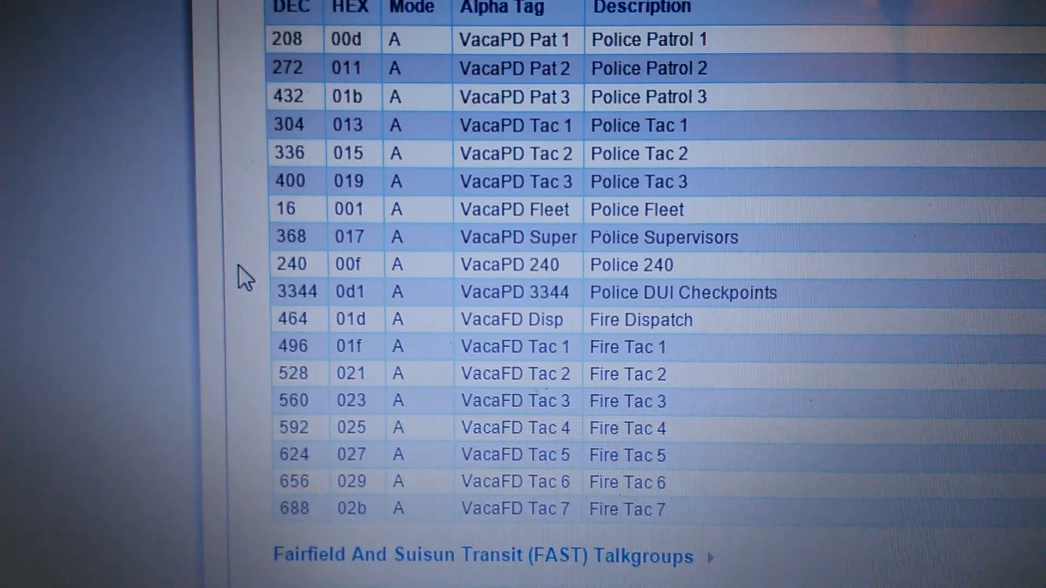
{"action": "scroll", "scroll_direction": "down", "scroll_amount": 3}
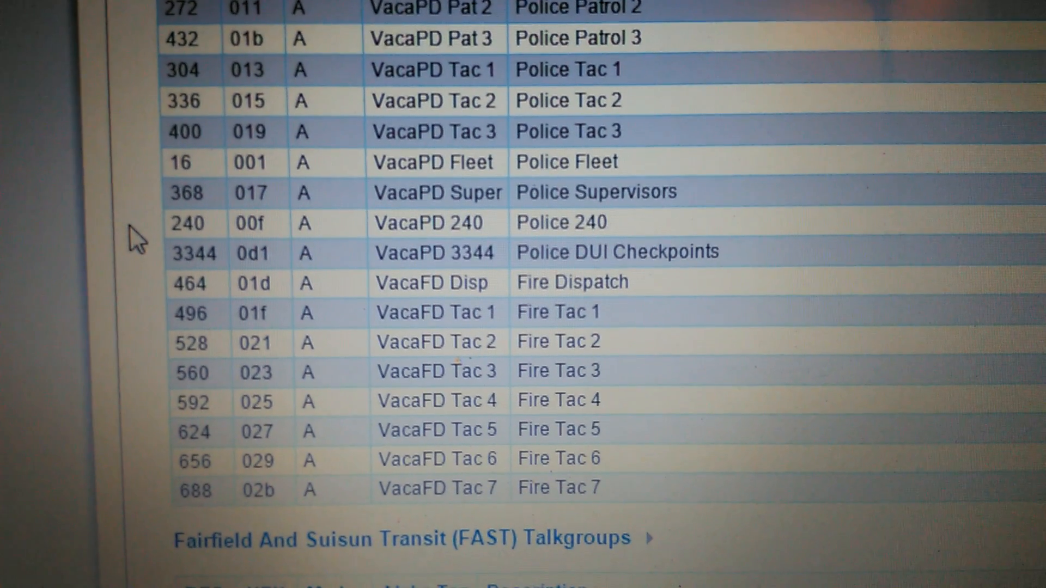
{"action": "scroll", "scroll_direction": "down", "scroll_amount": 3}
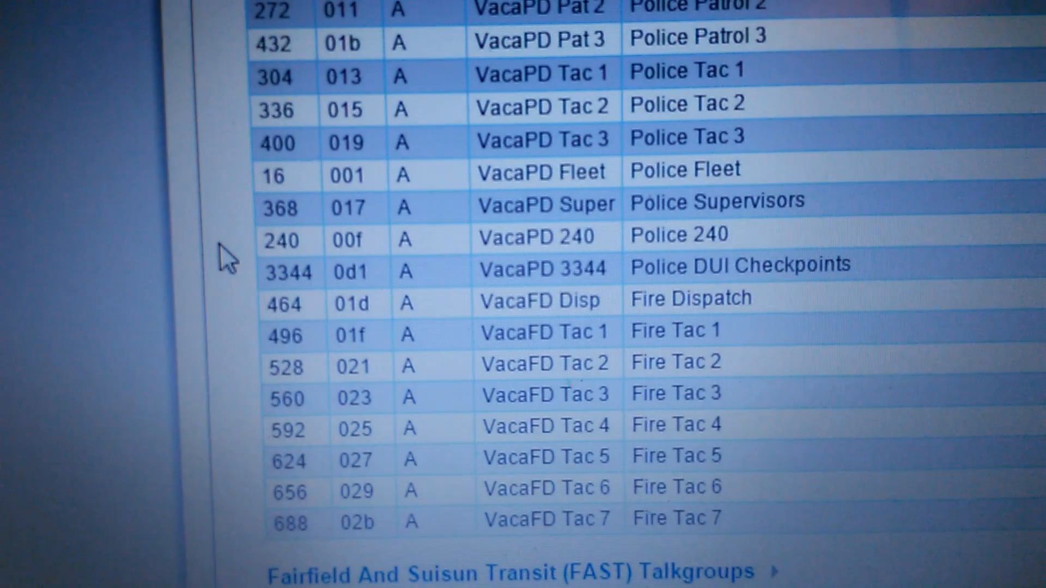
{"action": "scroll", "scroll_direction": "up", "scroll_amount": 3}
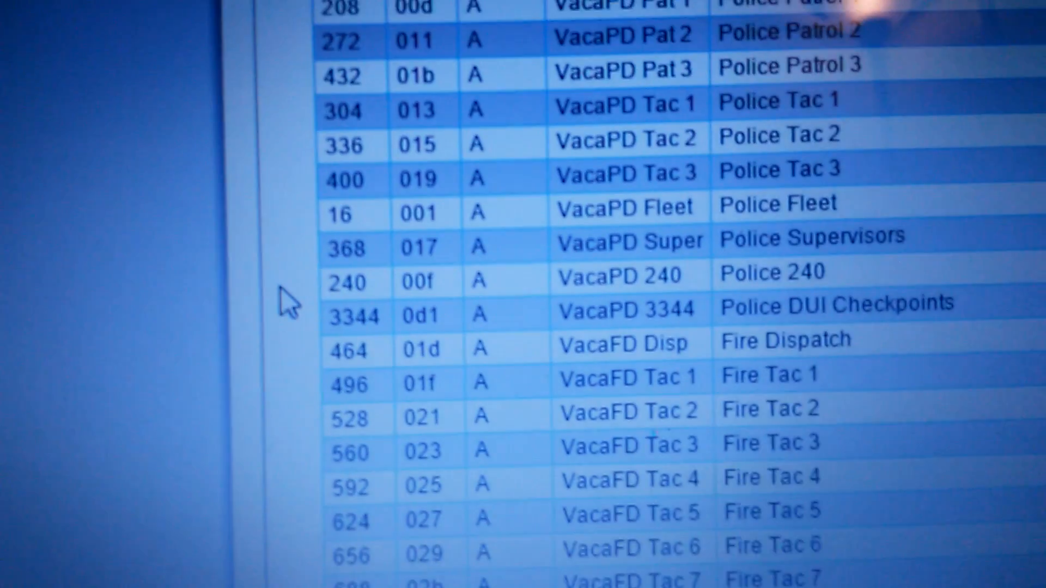
{"action": "scroll", "scroll_direction": "down", "scroll_amount": 3}
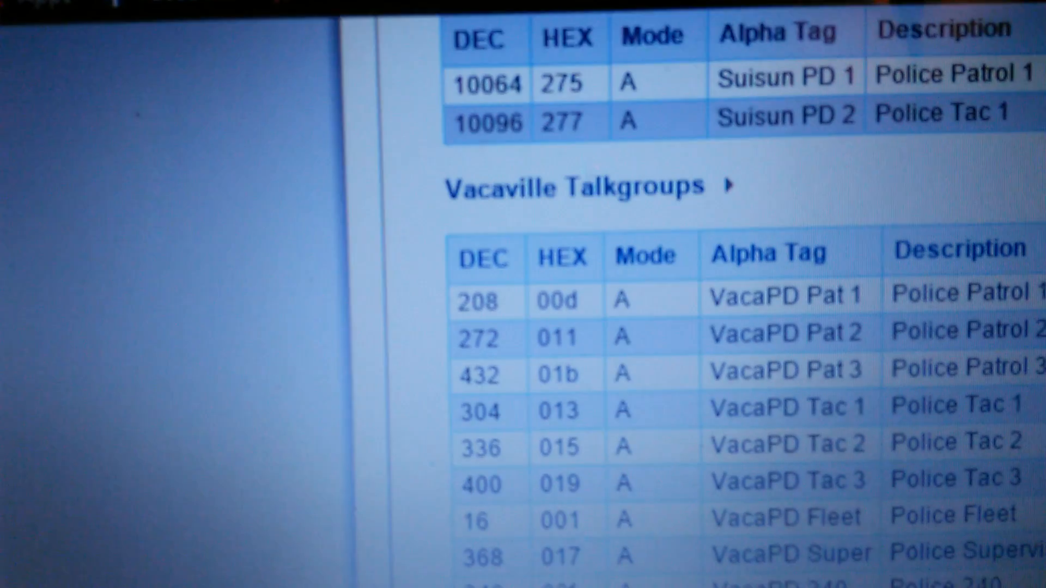
{"action": "scroll", "scroll_direction": "down", "scroll_amount": 3}
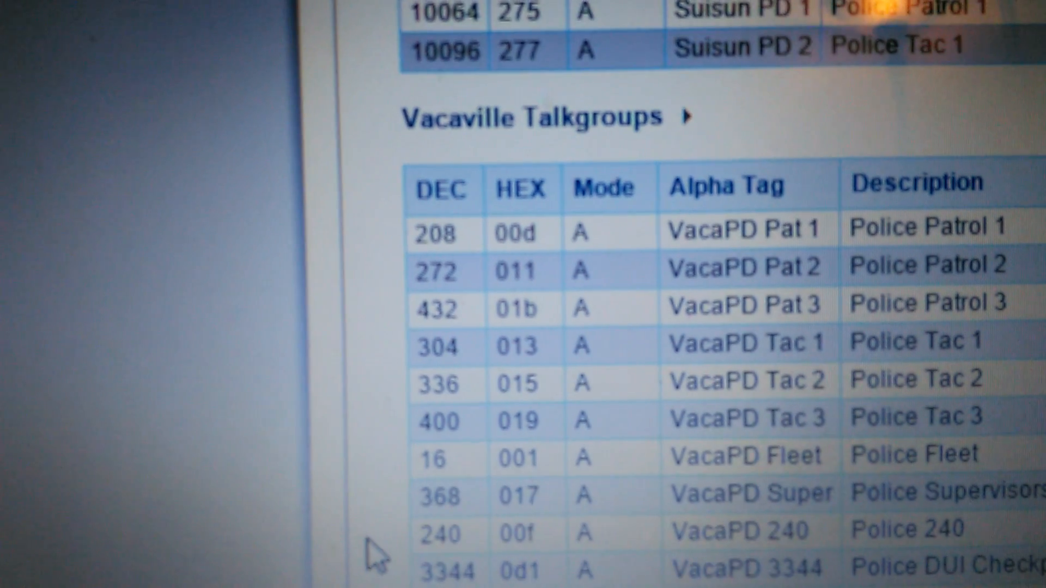
{"action": "scroll", "scroll_direction": "down", "scroll_amount": 3}
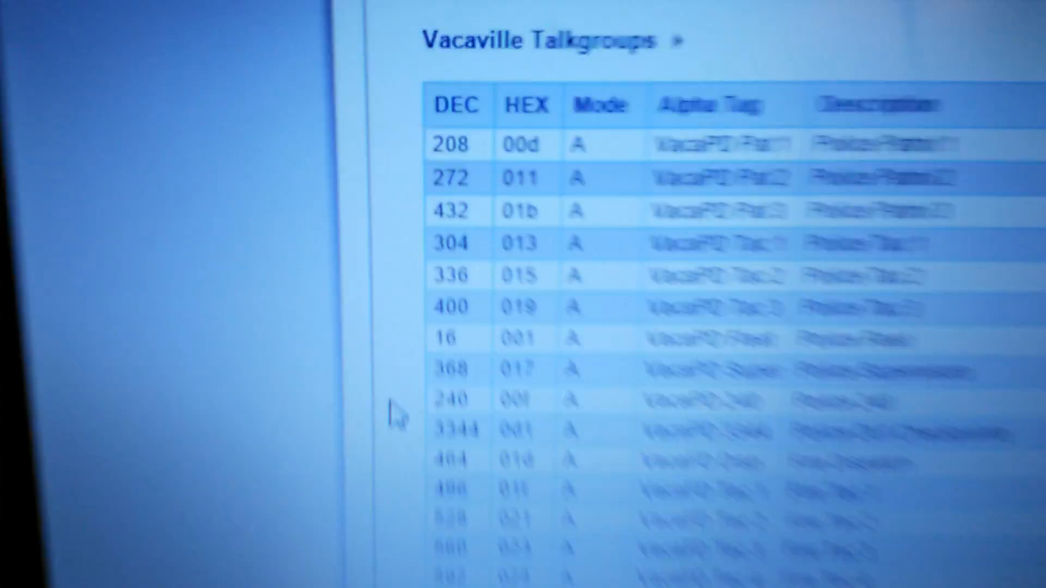
{"action": "scroll", "scroll_direction": "down", "scroll_amount": 3}
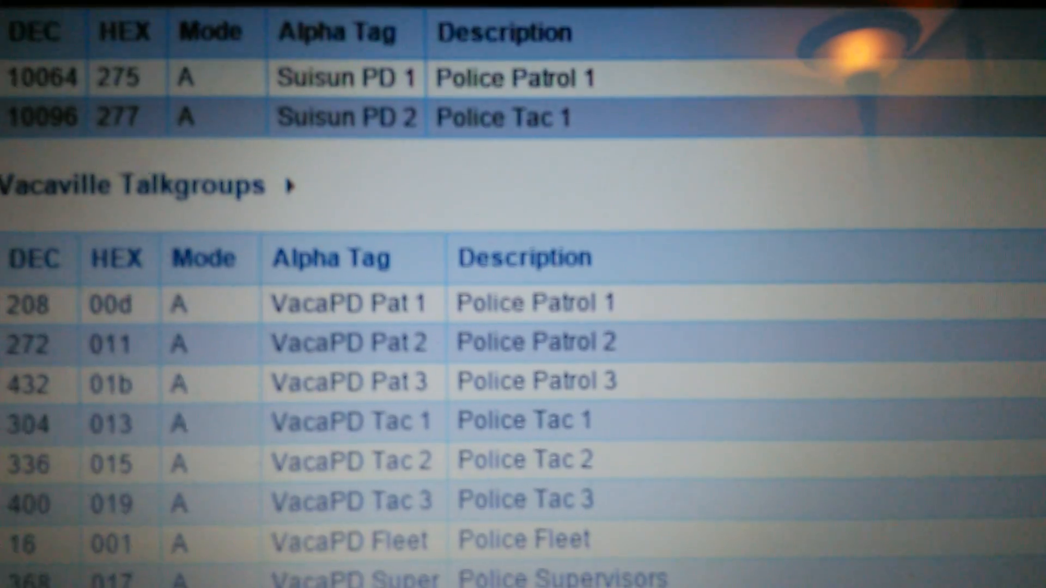
{"action": "scroll", "scroll_direction": "up", "scroll_amount": 3}
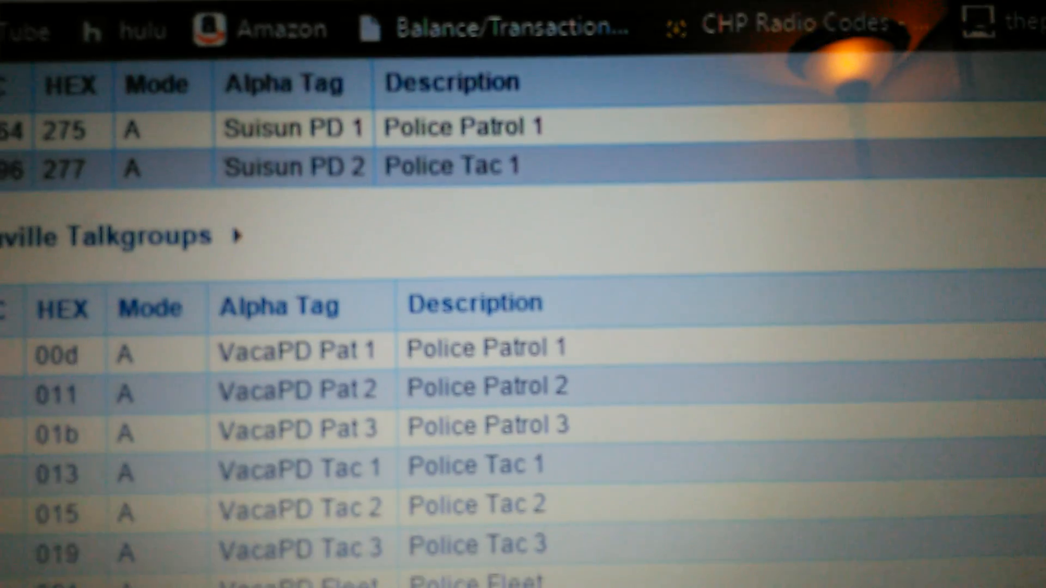
{"action": "scroll", "scroll_direction": "down", "scroll_amount": 3}
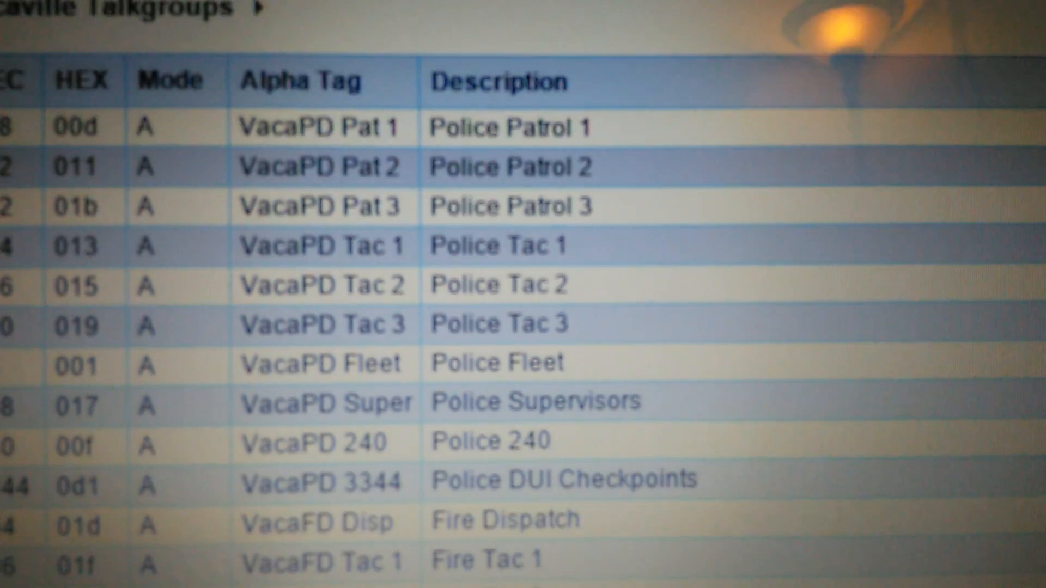
{"action": "scroll", "scroll_direction": "down", "scroll_amount": 3}
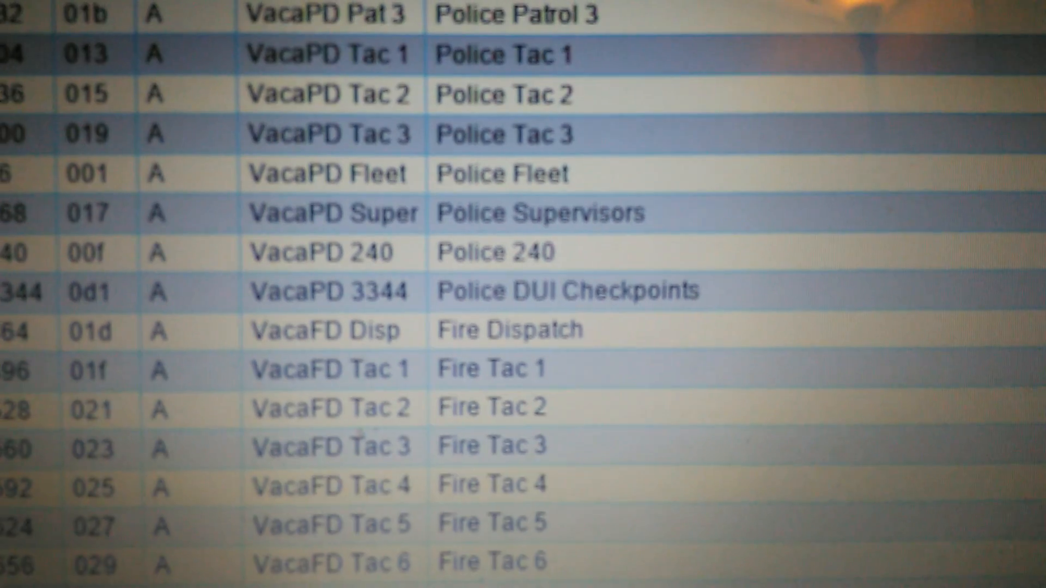
{"action": "scroll", "scroll_direction": "up", "scroll_amount": 3}
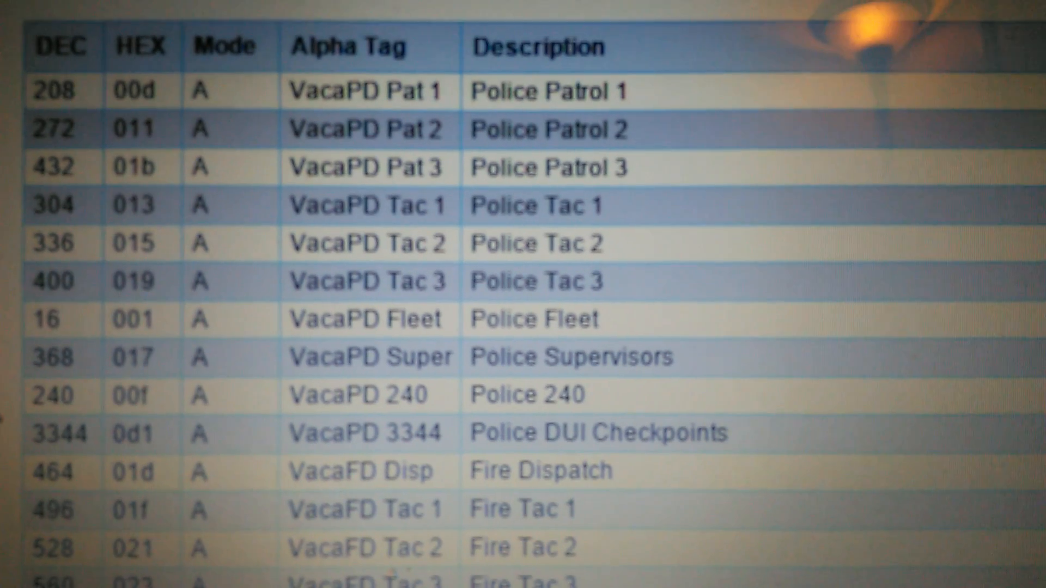
{"action": "scroll", "scroll_direction": "up", "scroll_amount": 3}
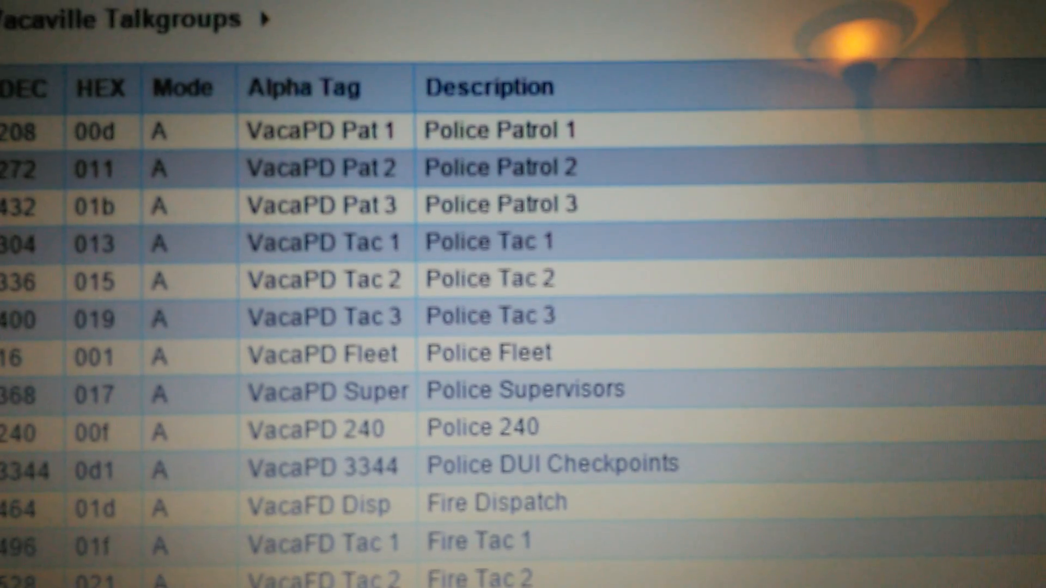
{"action": "scroll", "scroll_direction": "down", "scroll_amount": 3}
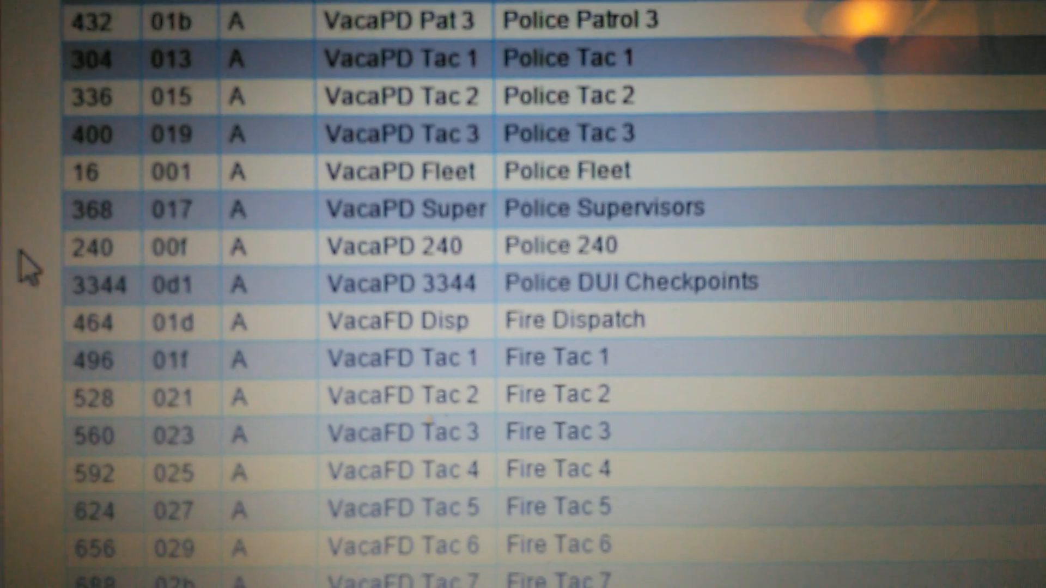
{"action": "scroll", "scroll_direction": "up", "scroll_amount": 3}
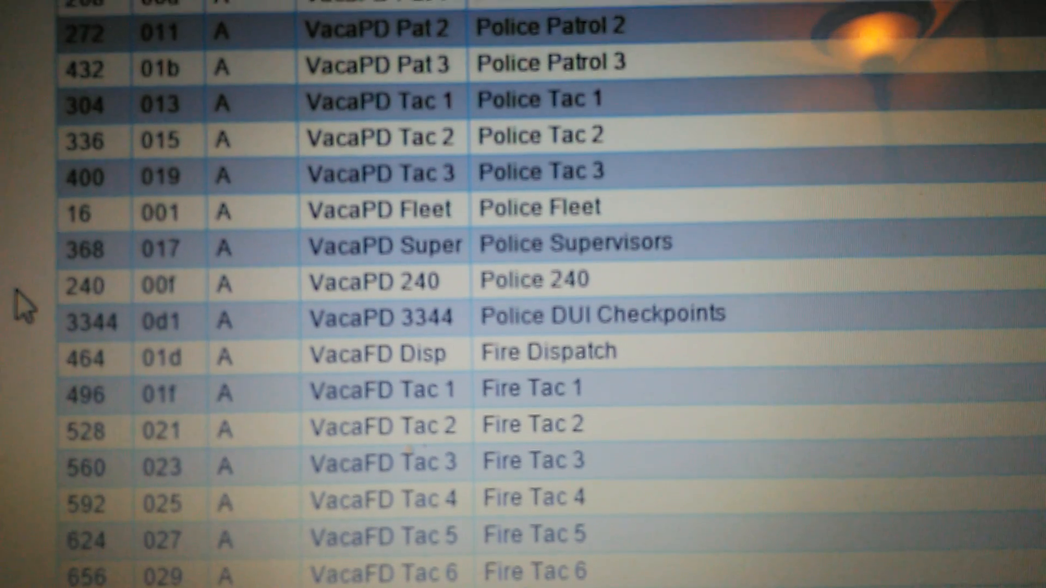
{"action": "scroll", "scroll_direction": "down", "scroll_amount": 3}
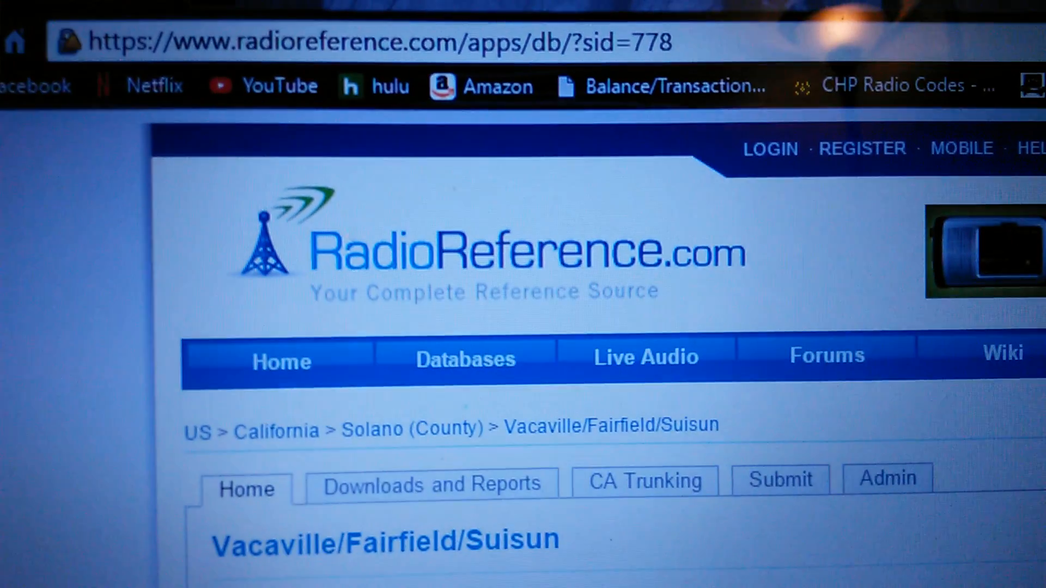
{"action": "scroll", "scroll_direction": "down", "scroll_amount": 3}
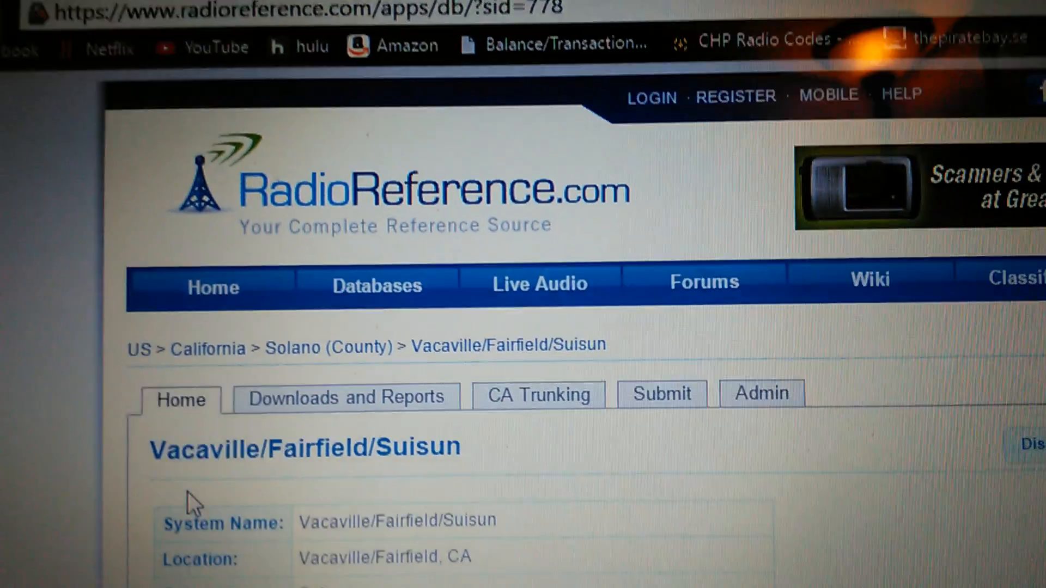
{"action": "scroll", "scroll_direction": "down", "scroll_amount": 3}
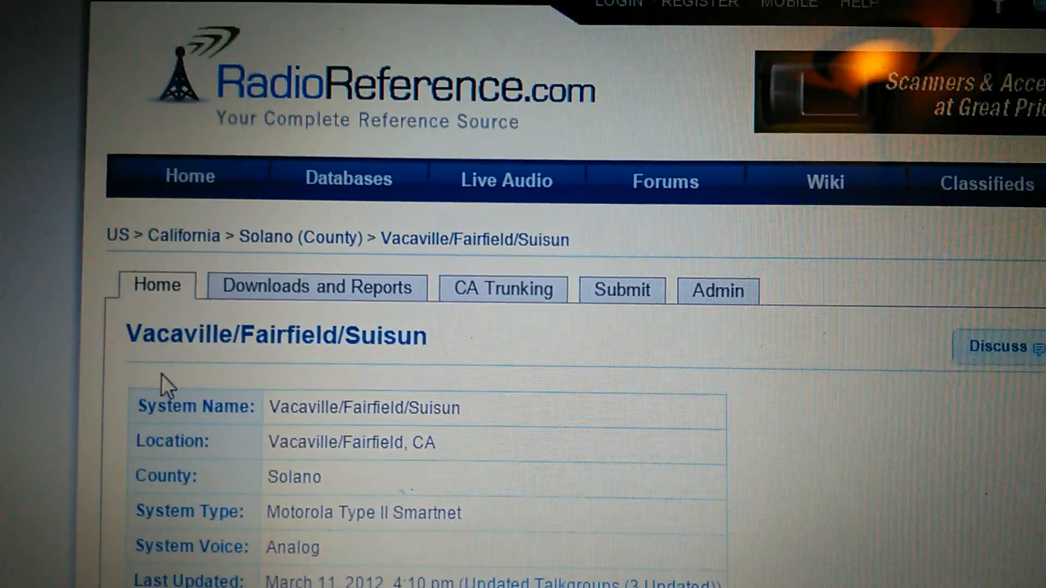
{"action": "scroll", "scroll_direction": "down", "scroll_amount": 3}
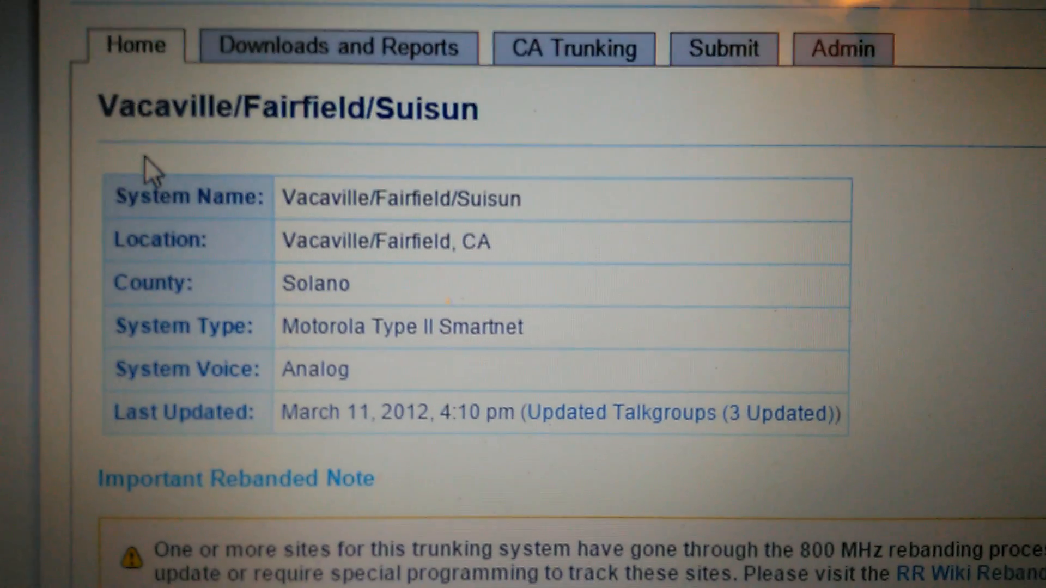